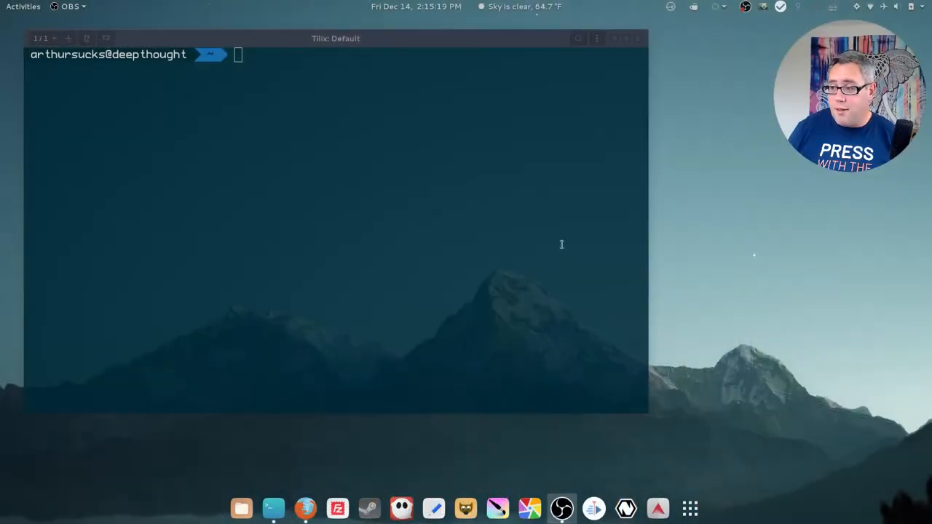
Run neofetch, then list the .themes and .icons folders and the current directory
{"action": "type", "text": "neofetch"}
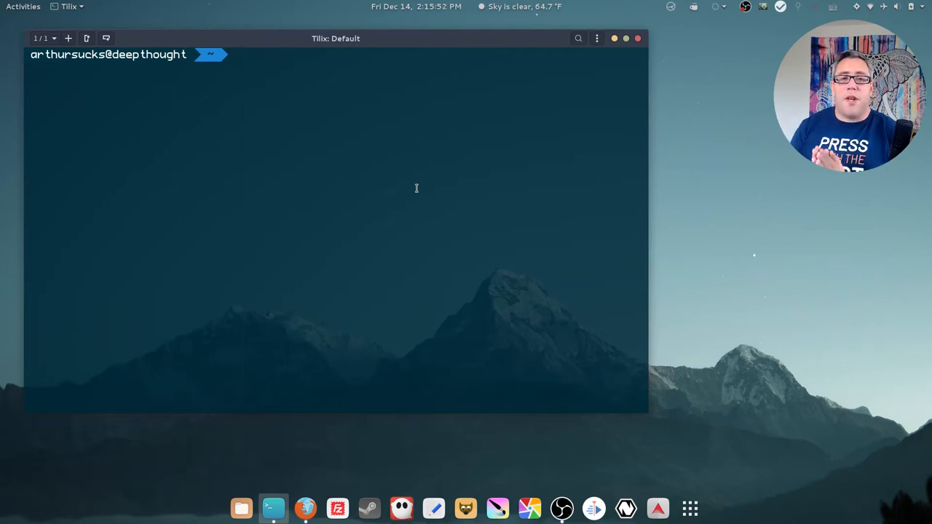
{"action": "type", "text": "l"}
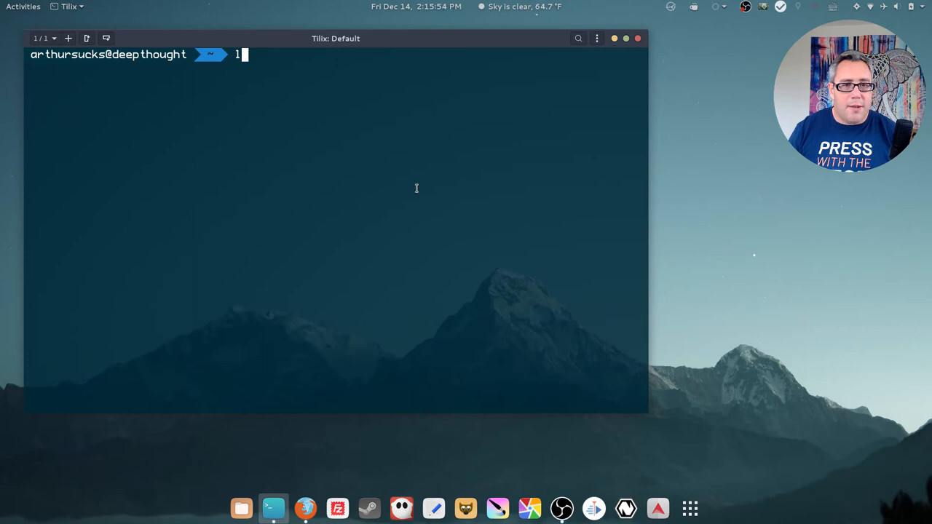
{"action": "type", "text": "s .themes"}
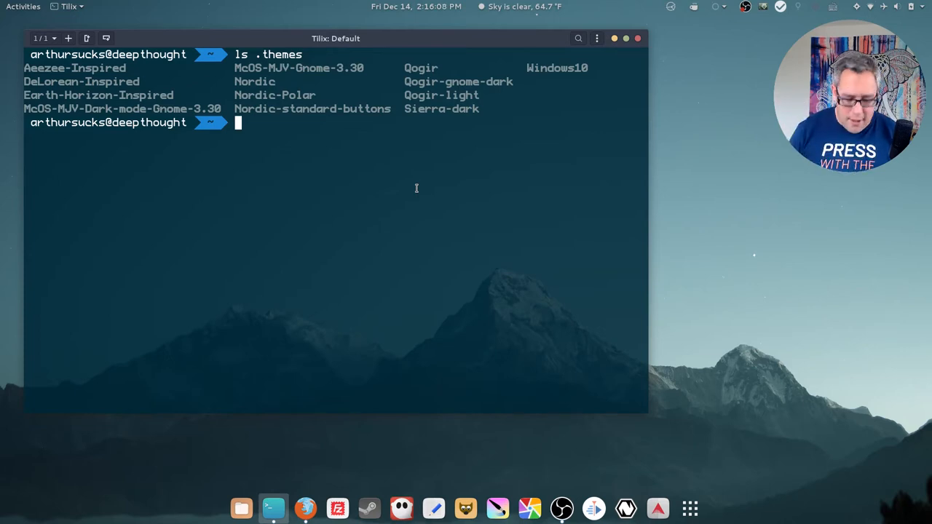
{"action": "type", "text": "ls .icons"}
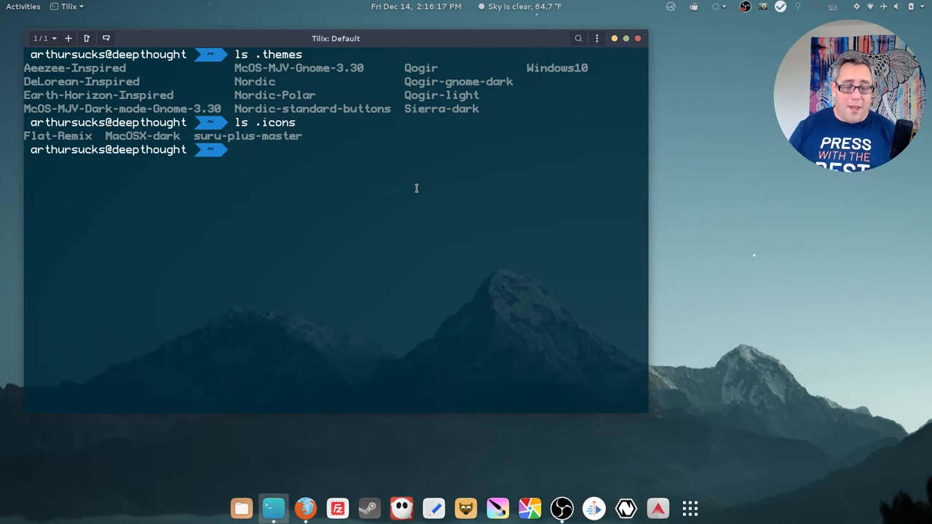
{"action": "type", "text": "ls"}
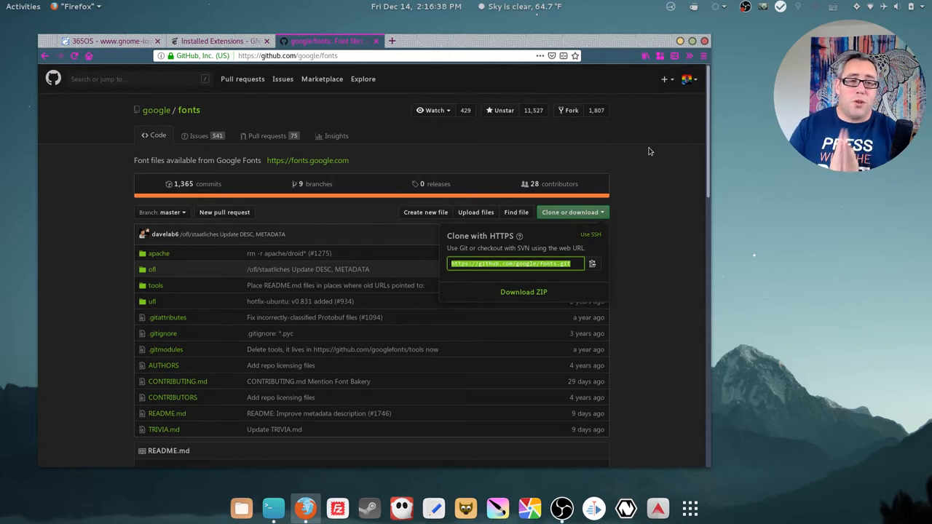
Copy the HTTPS clone URL from the google/fonts GitHub page
{"action": "right_click", "coordinate": [512, 263]}
{"action": "type", "text": "g"}
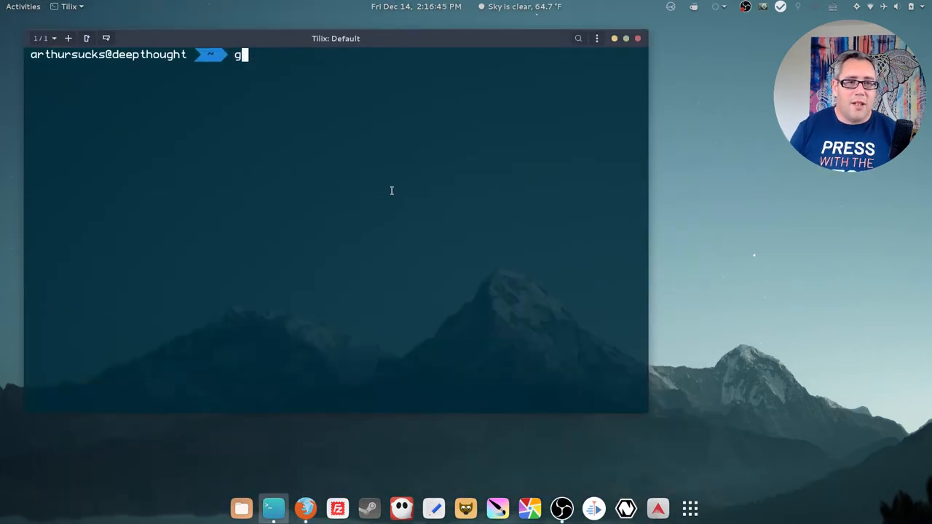
{"action": "type", "text": "it clone"}
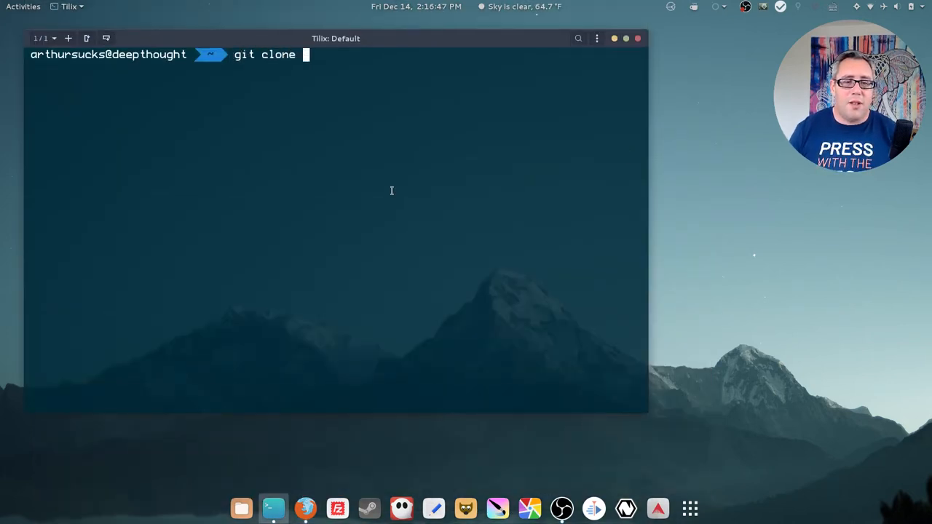
{"action": "type", "text": "https://github.com/google/fonts.git"}
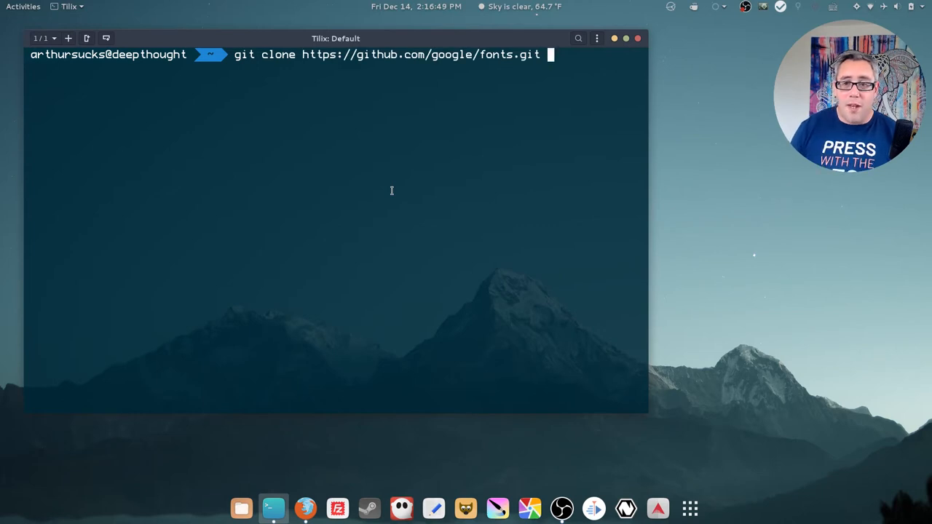
{"action": "type", "text": "."}
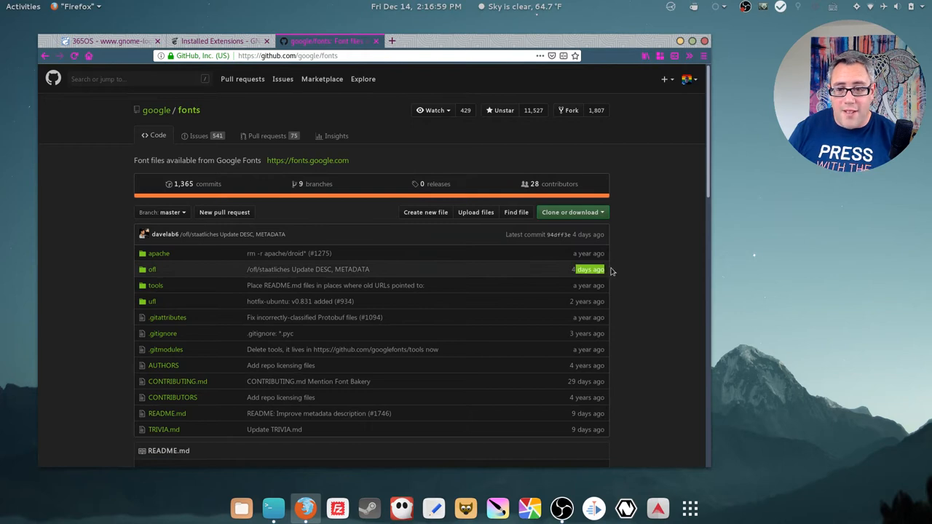
Switch from the GitHub fonts repository to the GNOME Installed Extensions page
{"action": "left_click", "coordinate": [273, 508]}
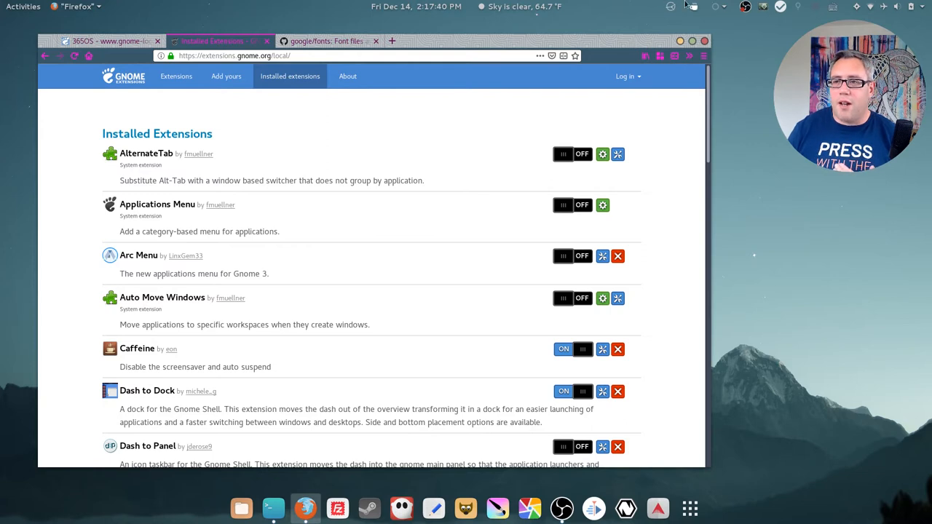
{"action": "left_click", "coordinate": [519, 5]}
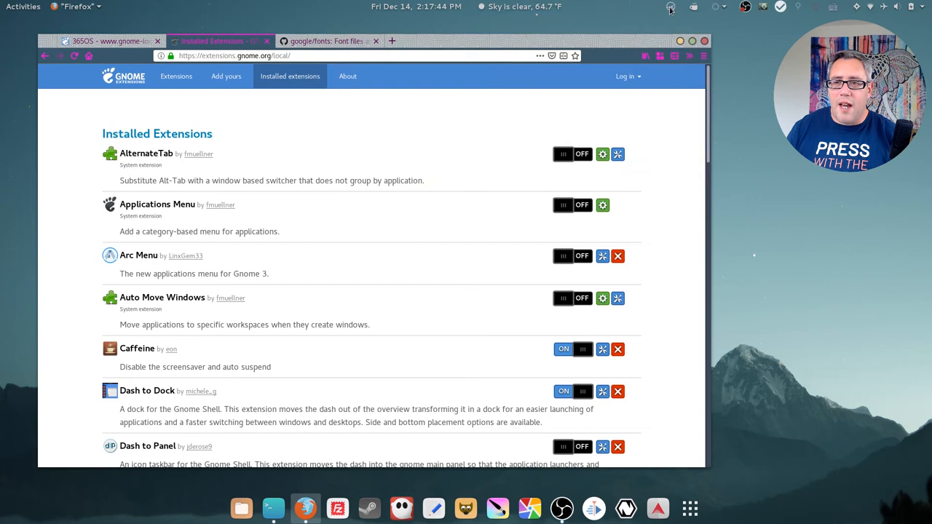
{"action": "left_click", "coordinate": [670, 6]}
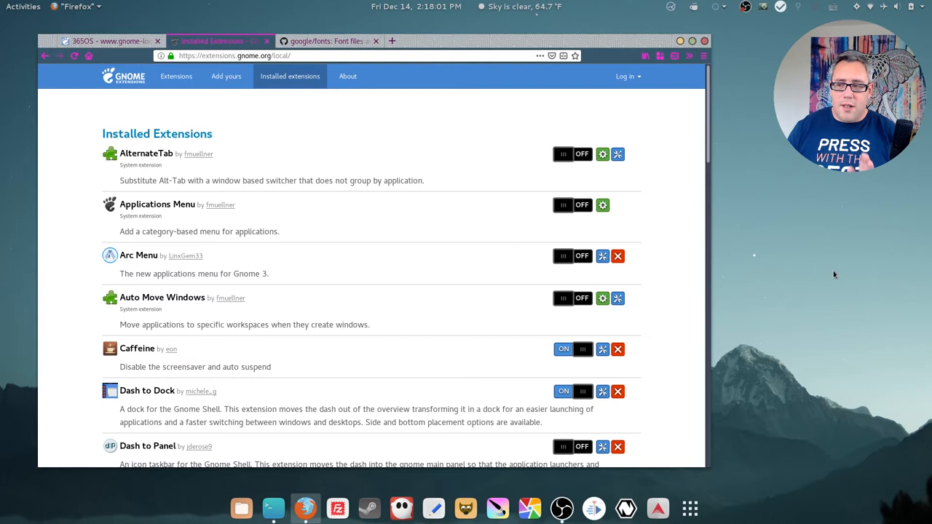
{"action": "mouse_move", "coordinate": [334, 307]}
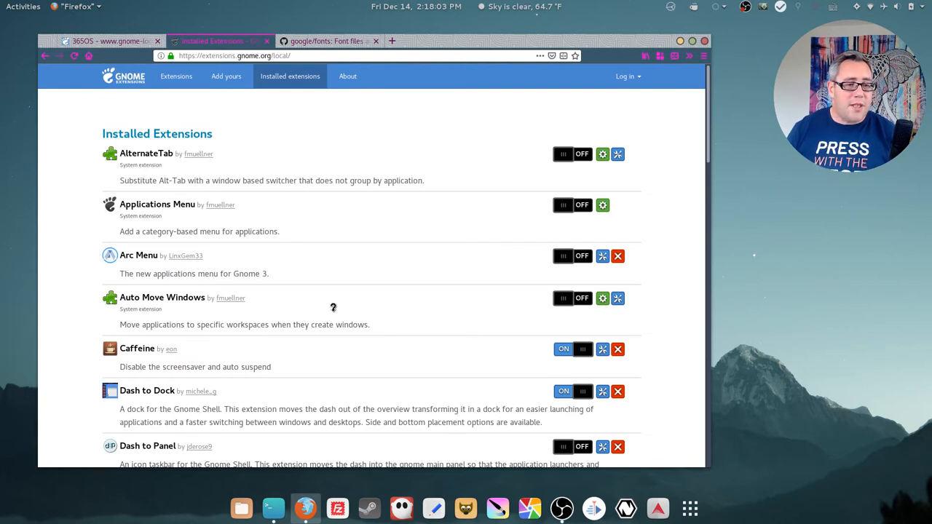
{"action": "scroll", "scroll_direction": "down", "scroll_amount": 3}
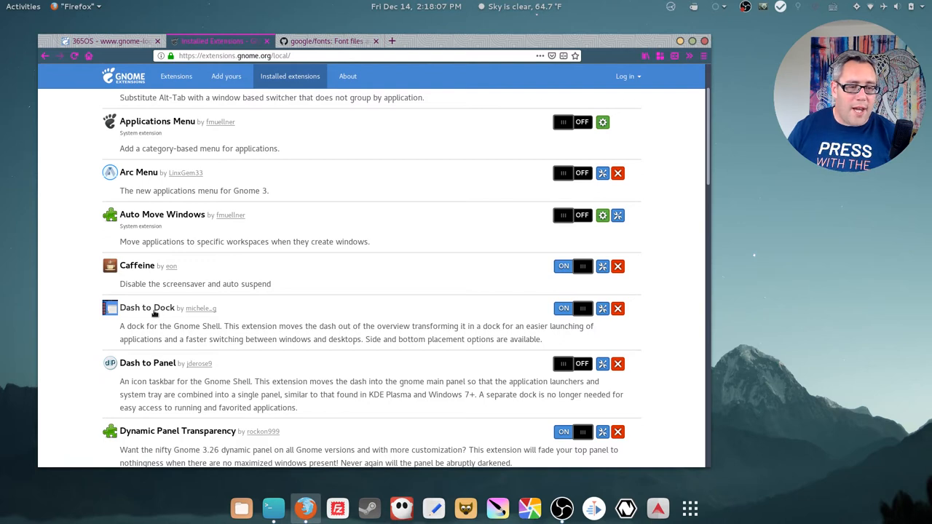
{"action": "mouse_move", "coordinate": [171, 349]}
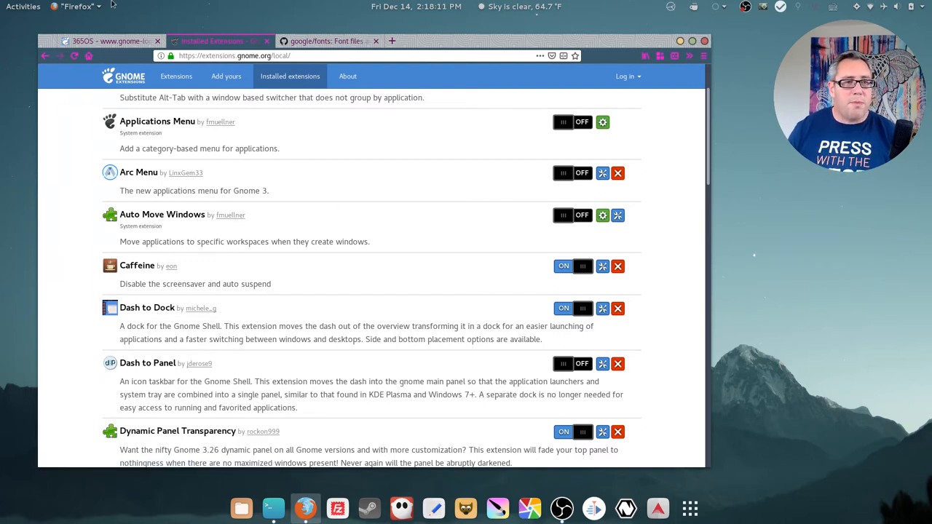
{"action": "scroll", "scroll_direction": "down", "scroll_amount": 3}
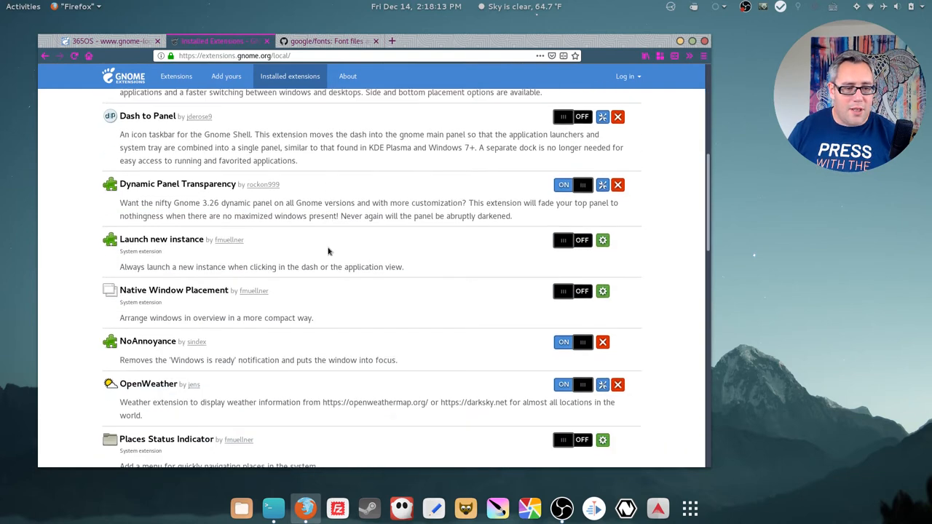
{"action": "scroll", "scroll_direction": "down", "scroll_amount": 3}
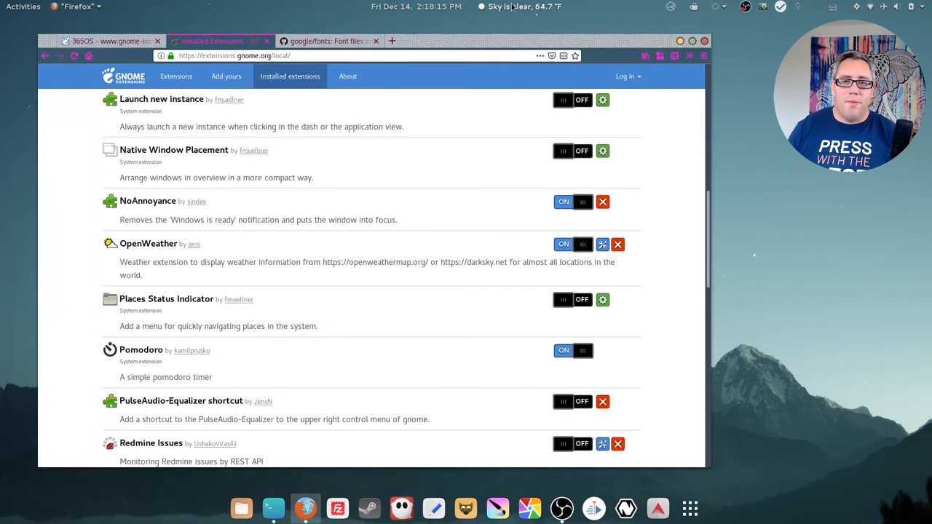
{"action": "scroll", "scroll_direction": "down", "scroll_amount": 3}
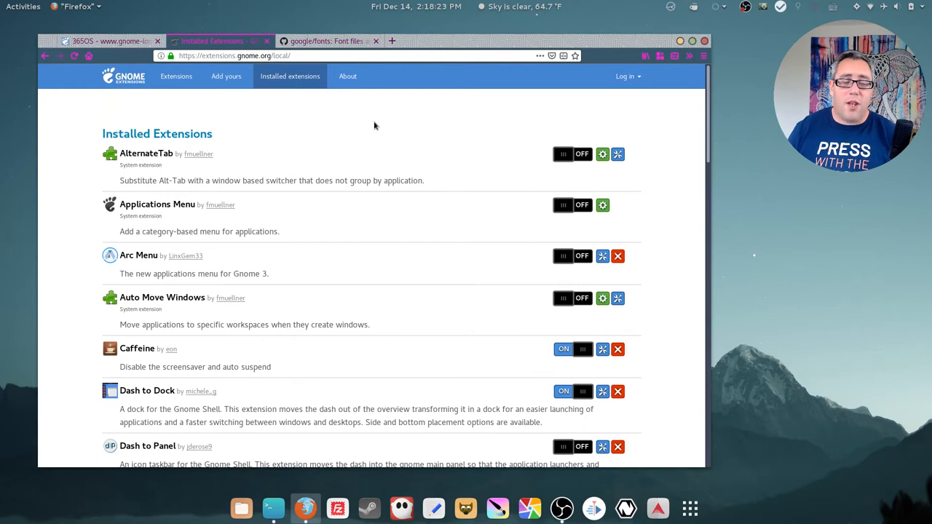
{"action": "mouse_move", "coordinate": [440, 163]}
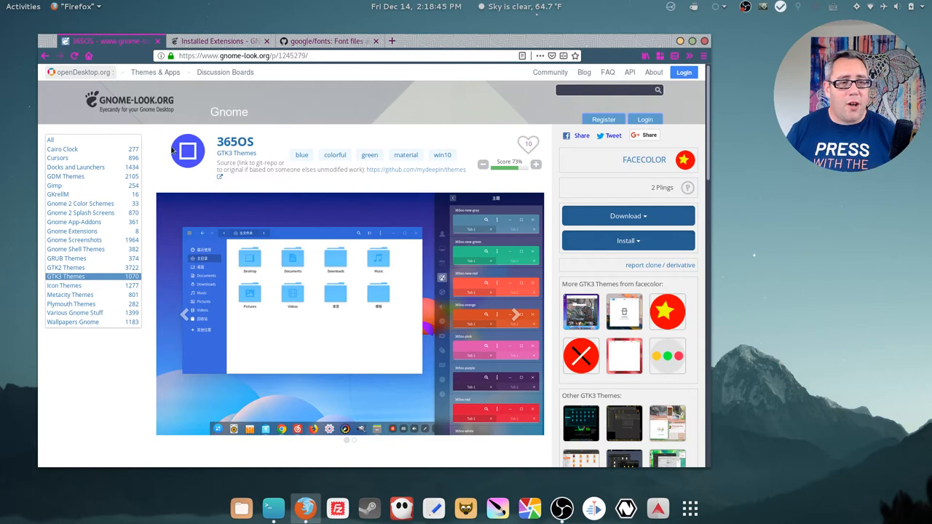
{"action": "mouse_move", "coordinate": [153, 141]}
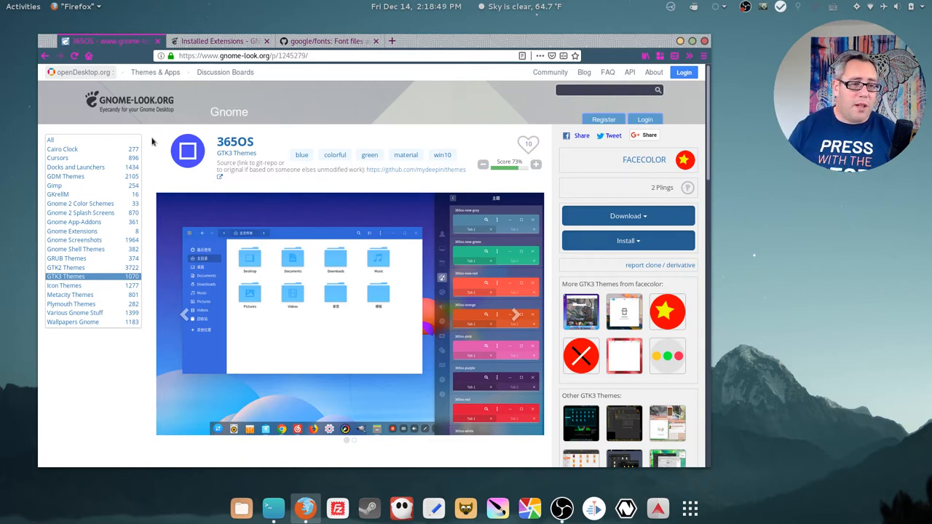
{"action": "mouse_move", "coordinate": [65, 268]}
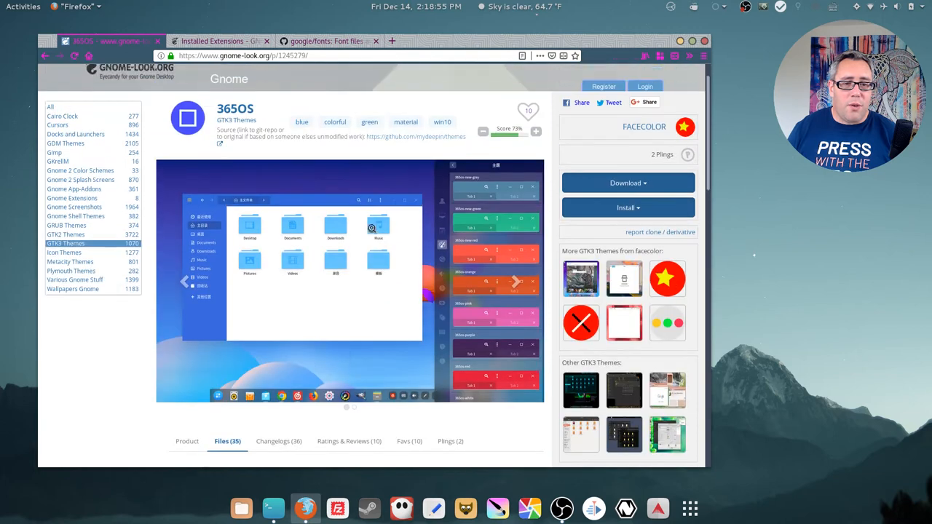
Scroll the 365OS theme page to its Files list, then bring Tilix to the front
{"action": "scroll", "scroll_direction": "down", "scroll_amount": 3}
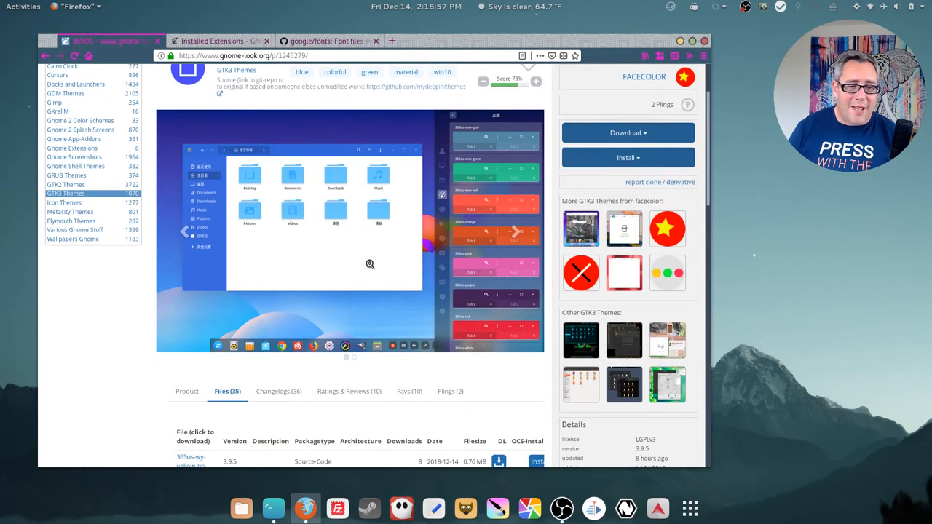
{"action": "scroll", "scroll_direction": "down", "scroll_amount": 3}
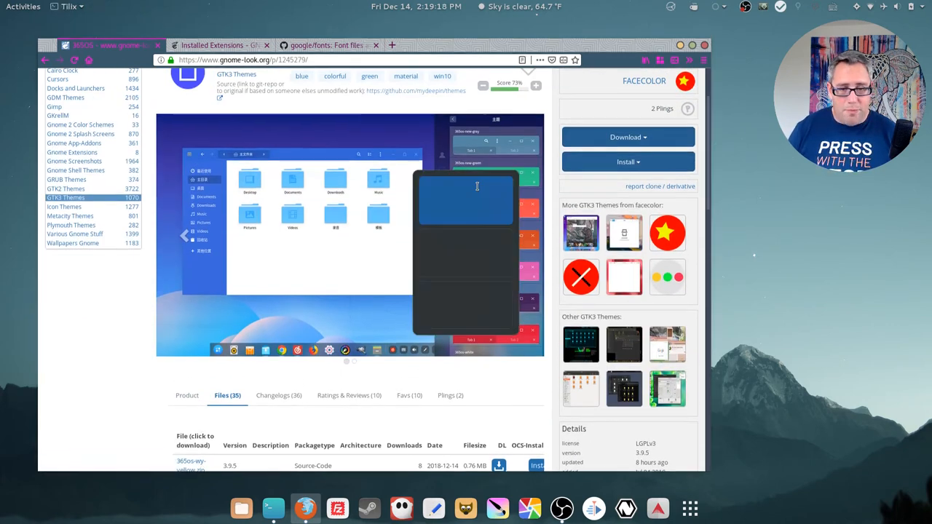
{"action": "left_click", "coordinate": [272, 509]}
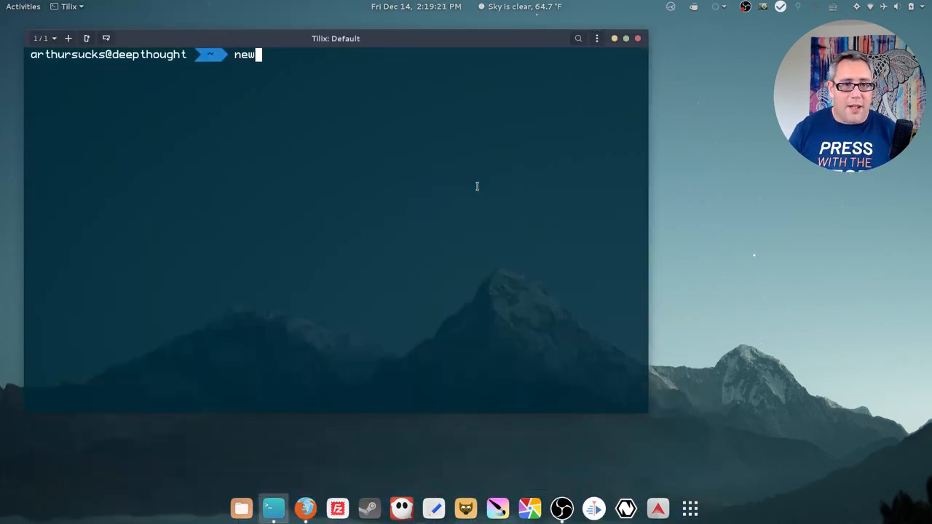